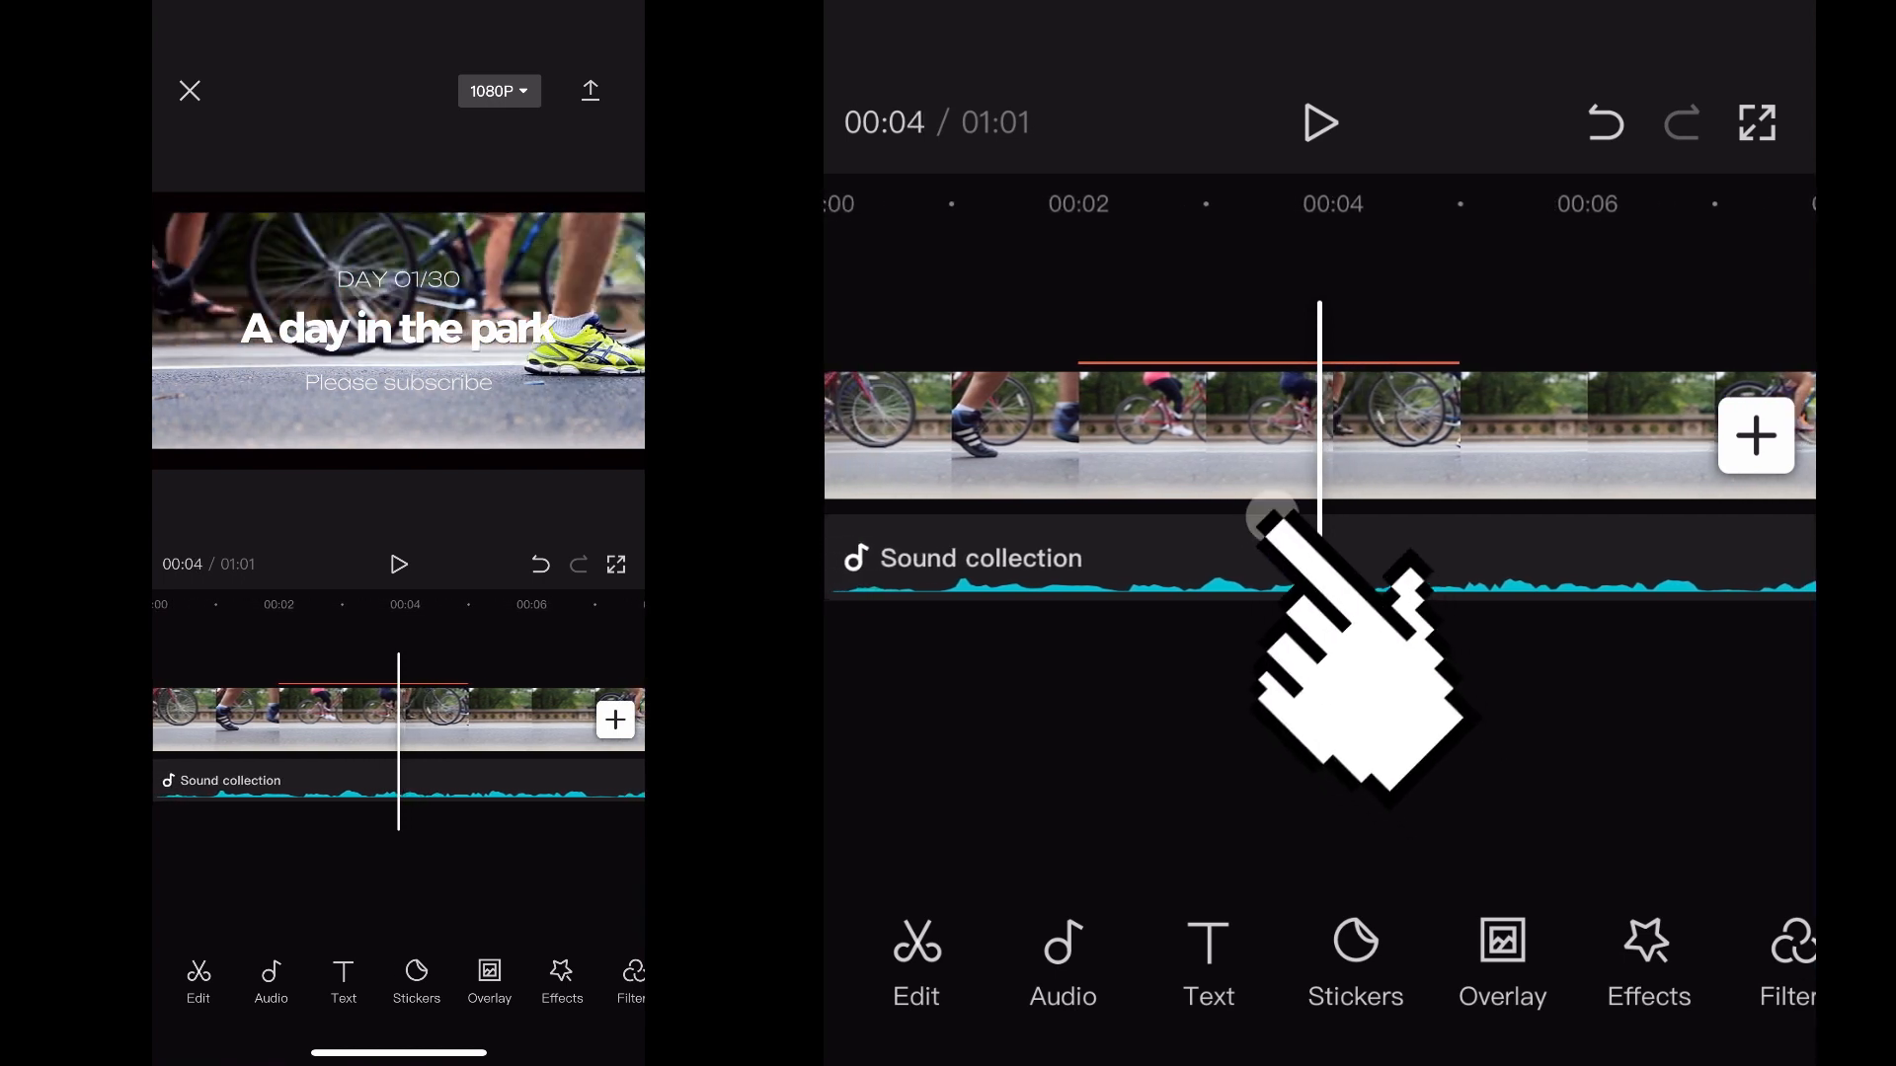
- Select the Voiceover 2 clip on the timeline from the Audio tools
{"action": "left_click", "coordinate": [1062, 964]}
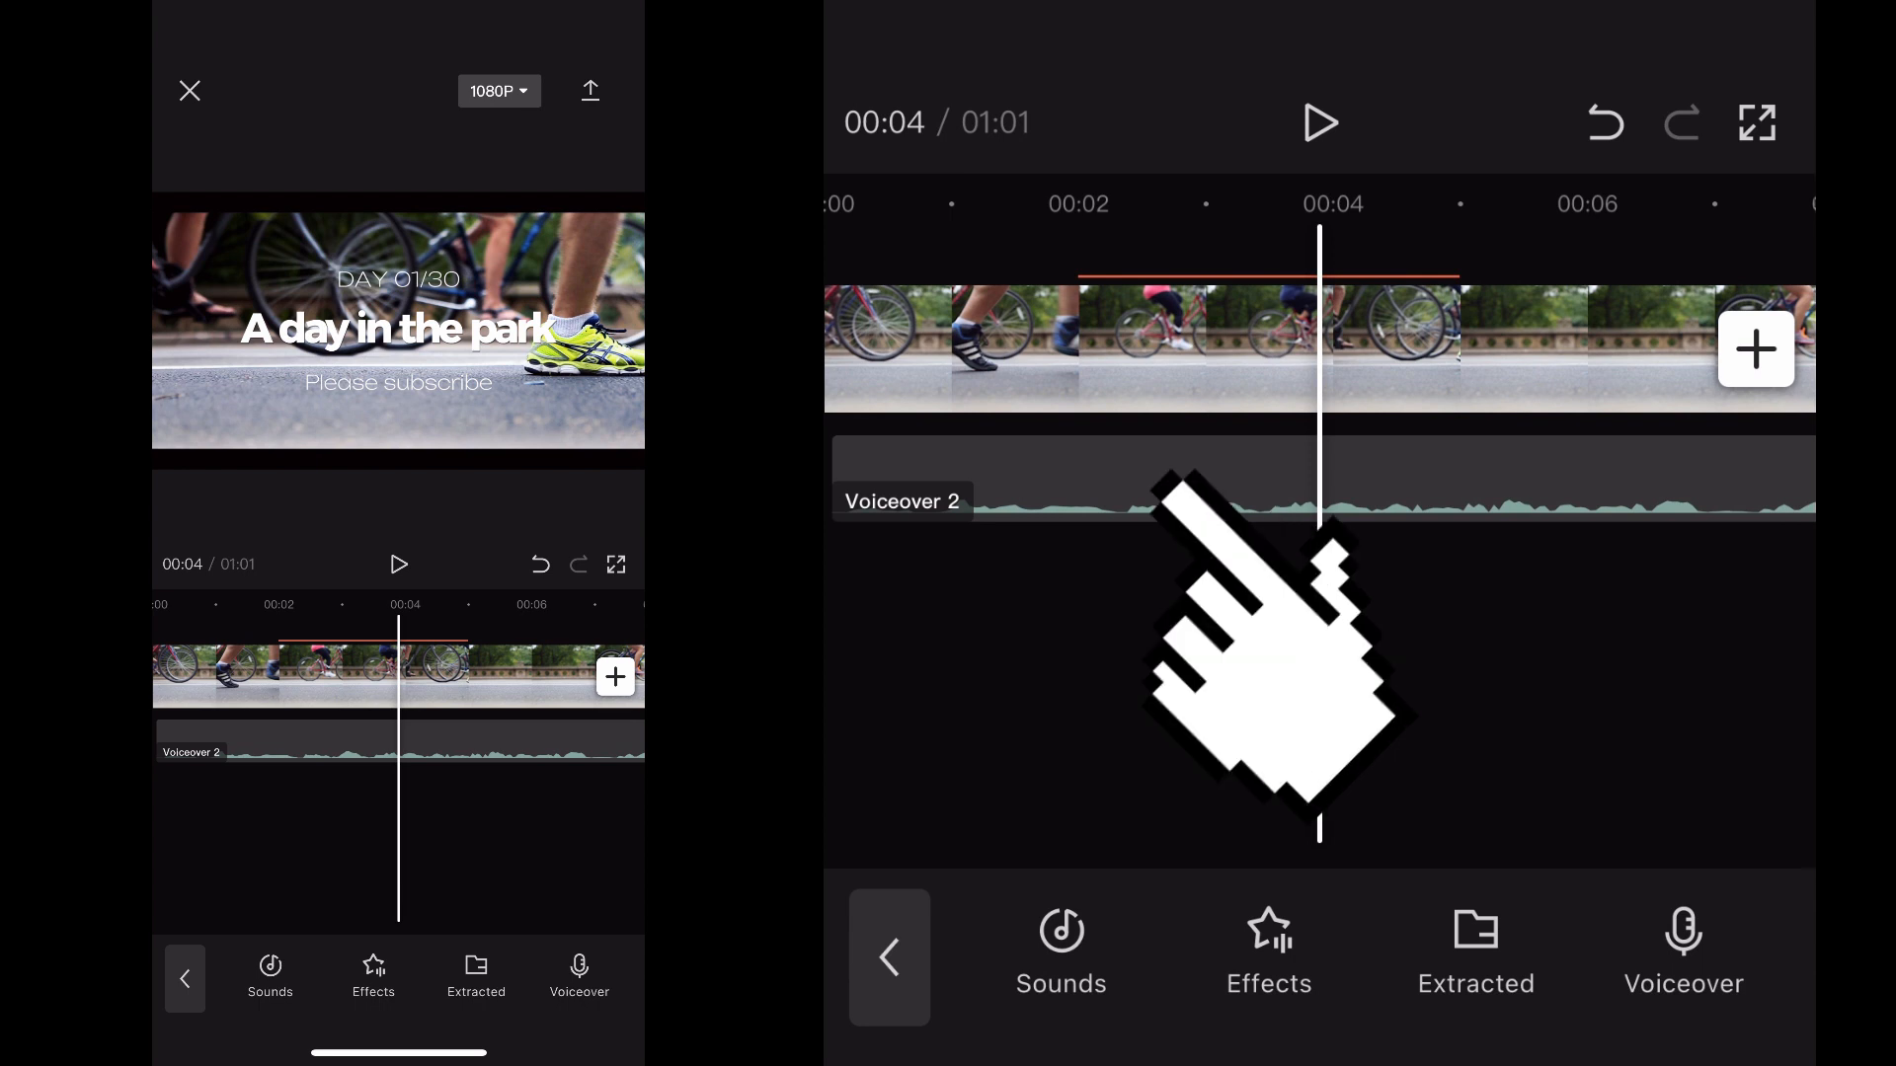
{"action": "left_click", "coordinate": [1318, 477]}
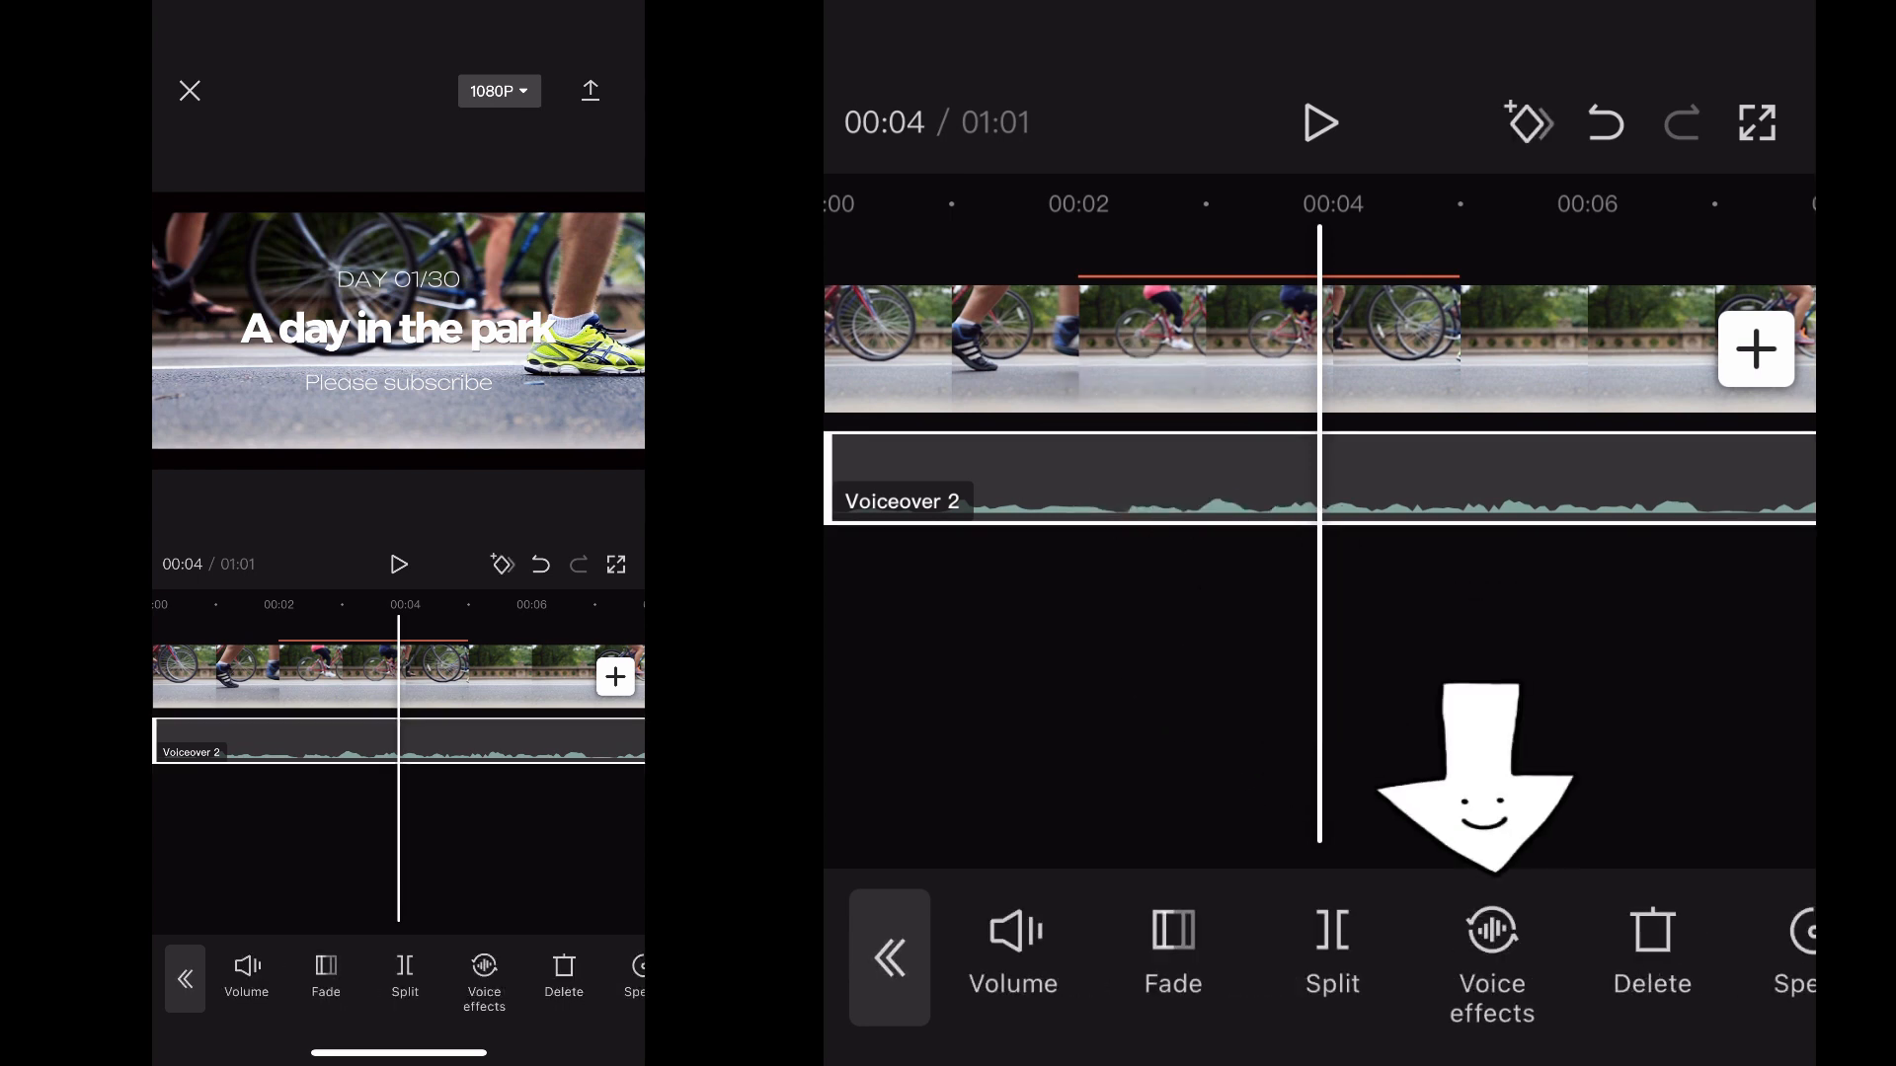
- Browse the Funny voice effects for the voiceover, then return to the Basic category
{"action": "left_click", "coordinate": [1489, 962]}
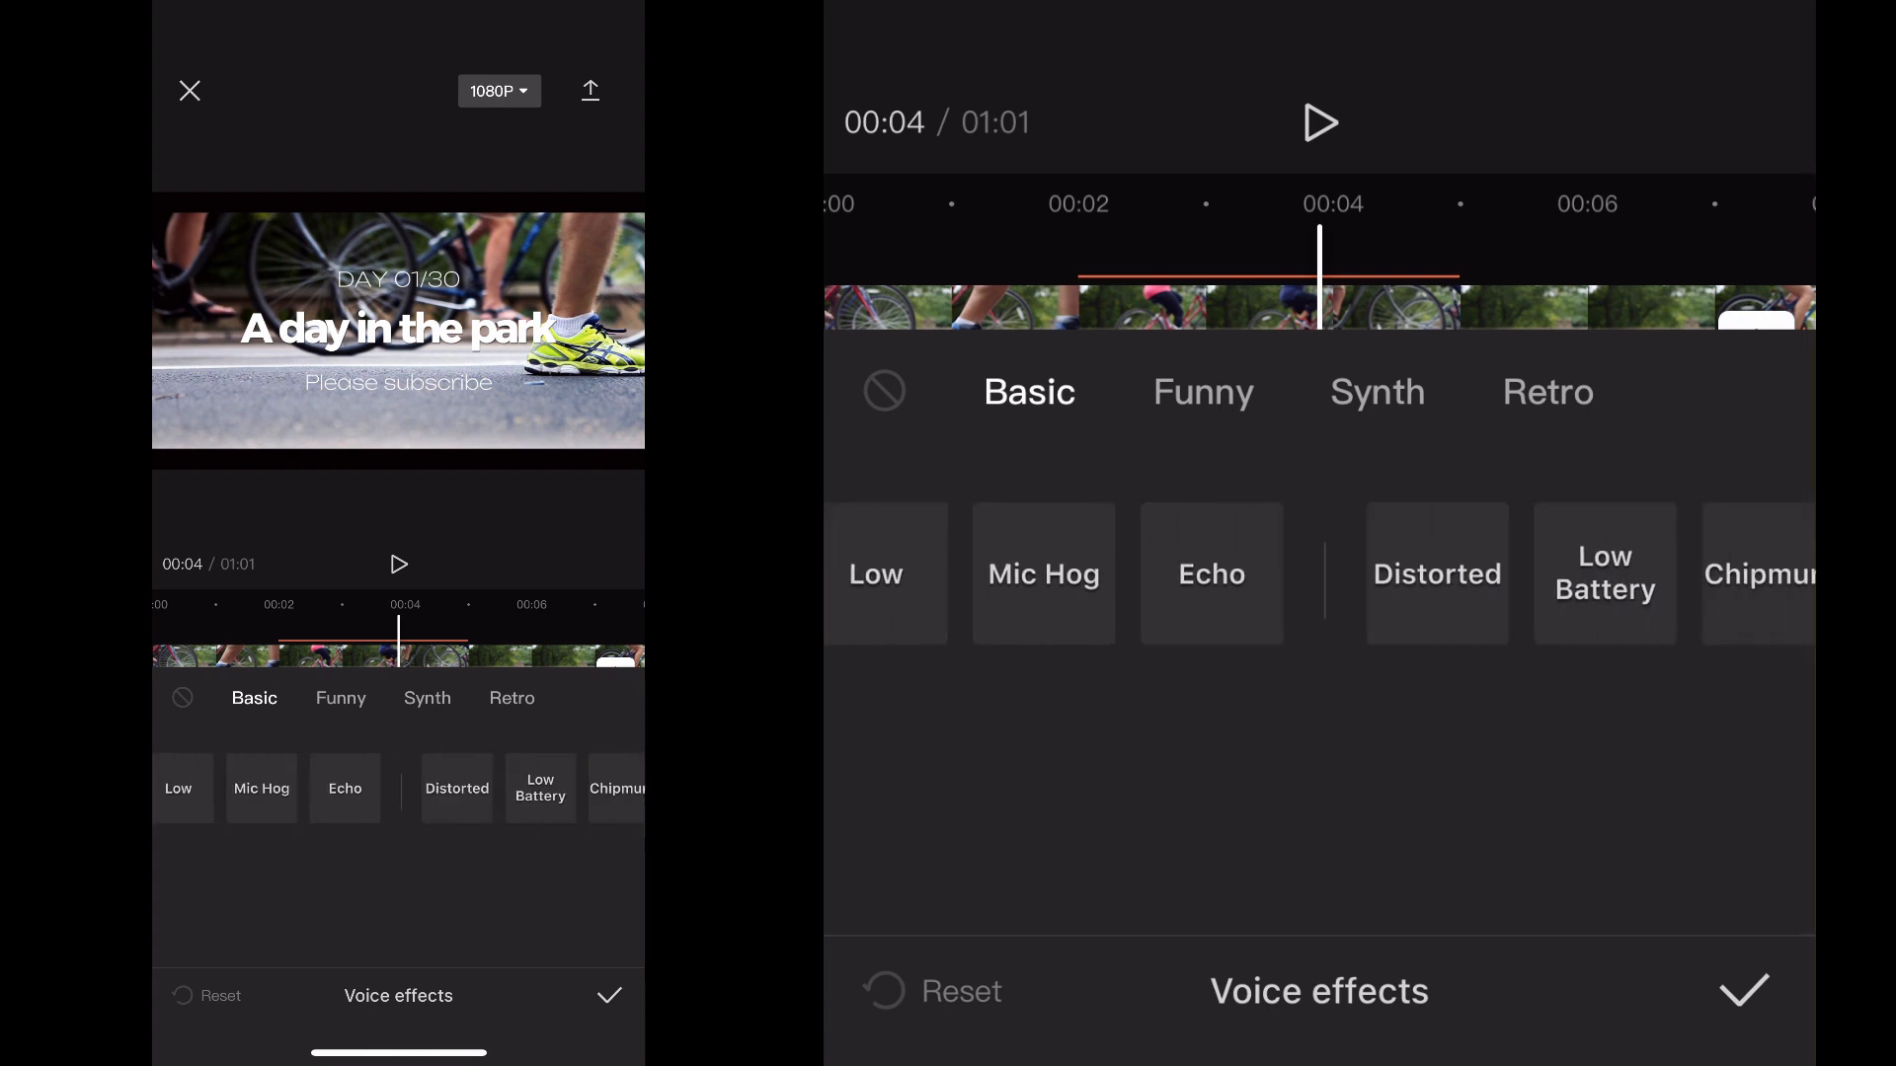
{"action": "left_click", "coordinate": [1202, 391]}
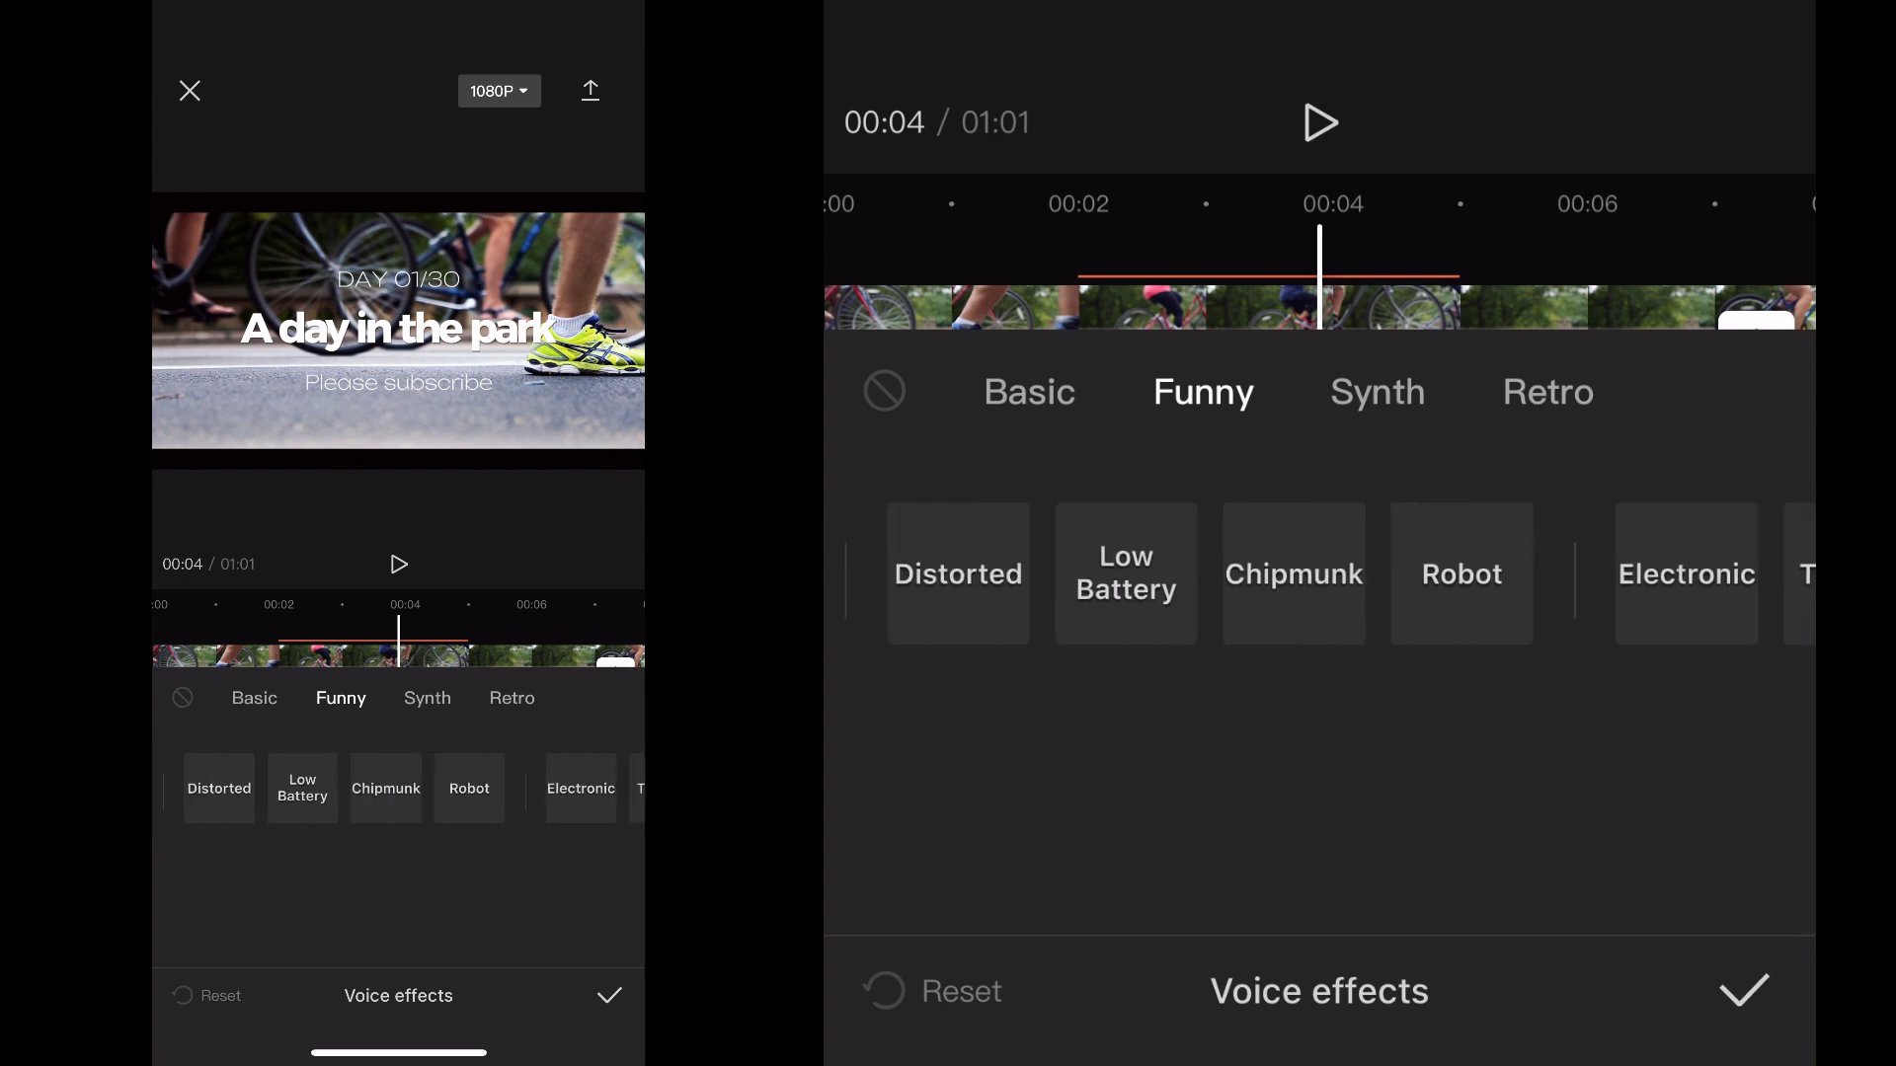
{"action": "left_click", "coordinate": [1029, 391]}
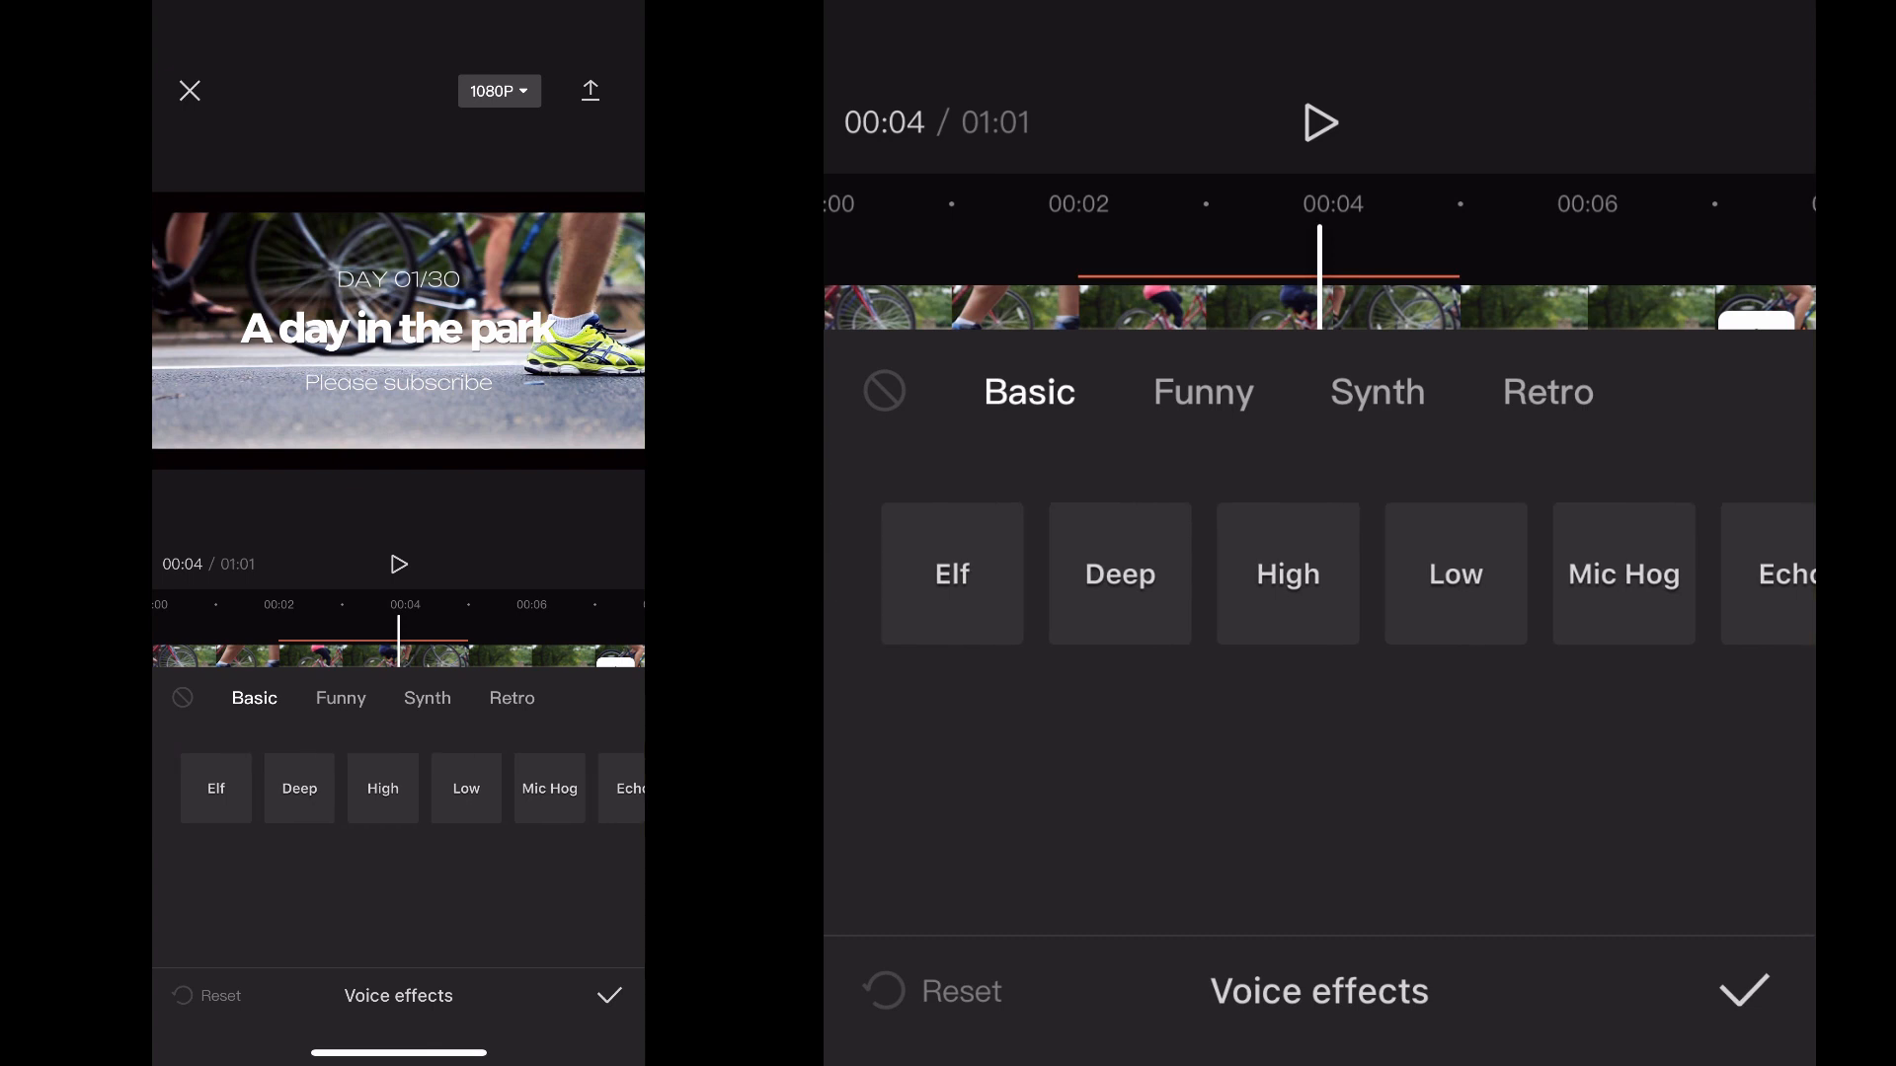
- Apply the Elf voice effect to Voiceover 2 with the Pitch slider lowered, and confirm
{"action": "left_click", "coordinate": [956, 573]}
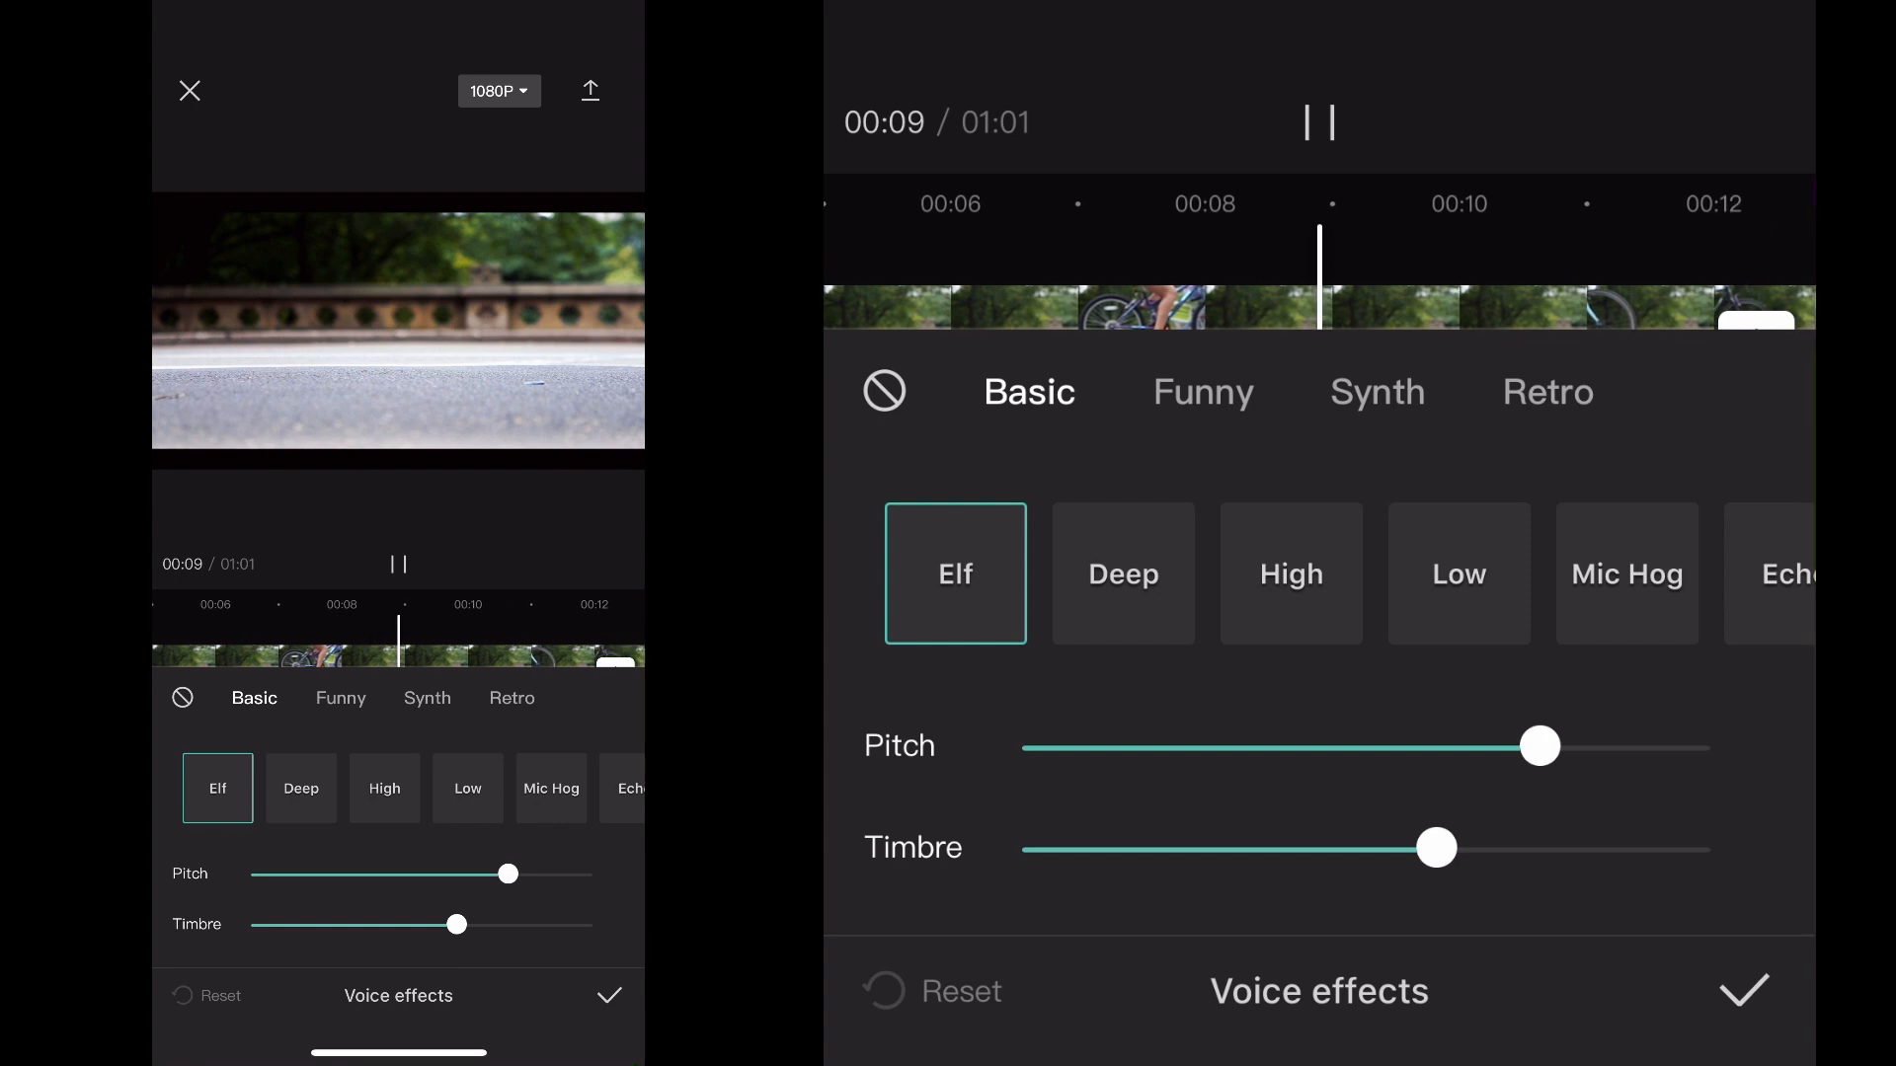
{"action": "left_click_drag", "start_coordinate": [1538, 746], "coordinate": [1469, 747]}
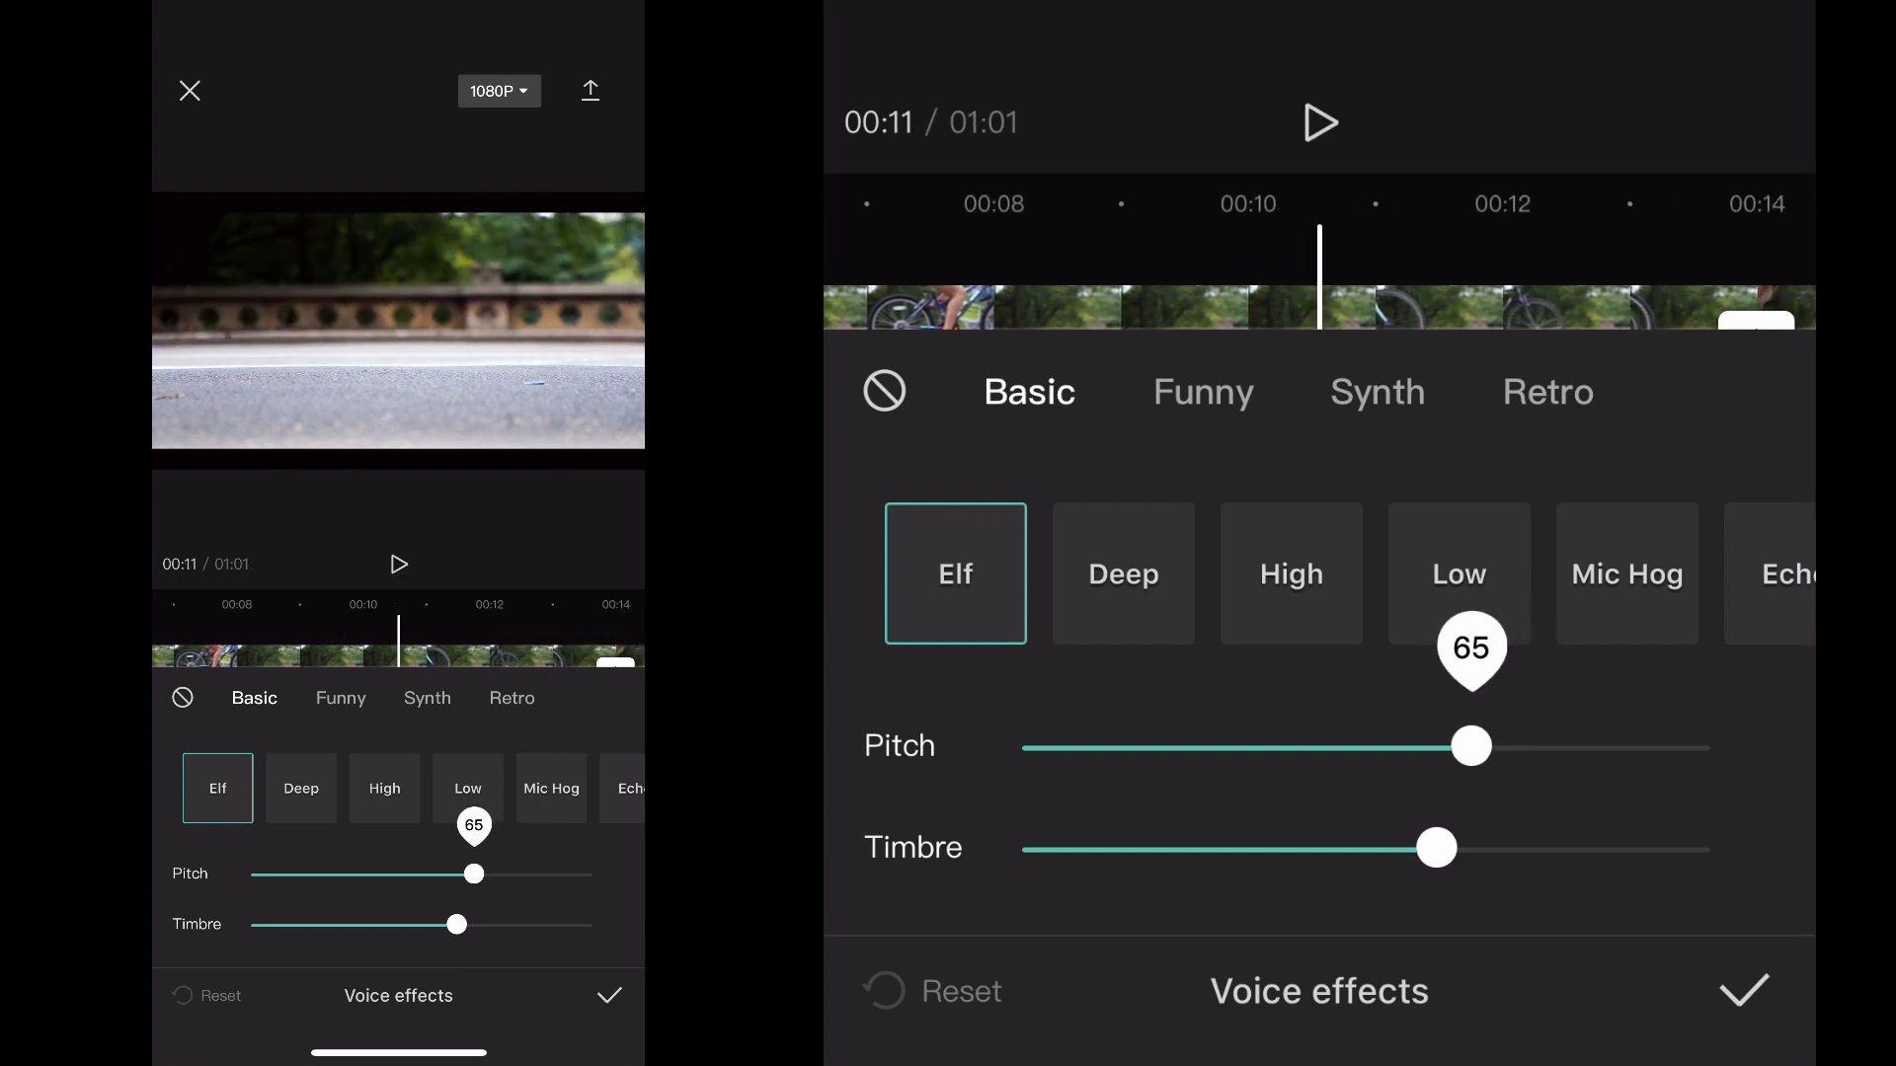
{"action": "left_click_drag", "start_coordinate": [1470, 746], "coordinate": [1306, 747]}
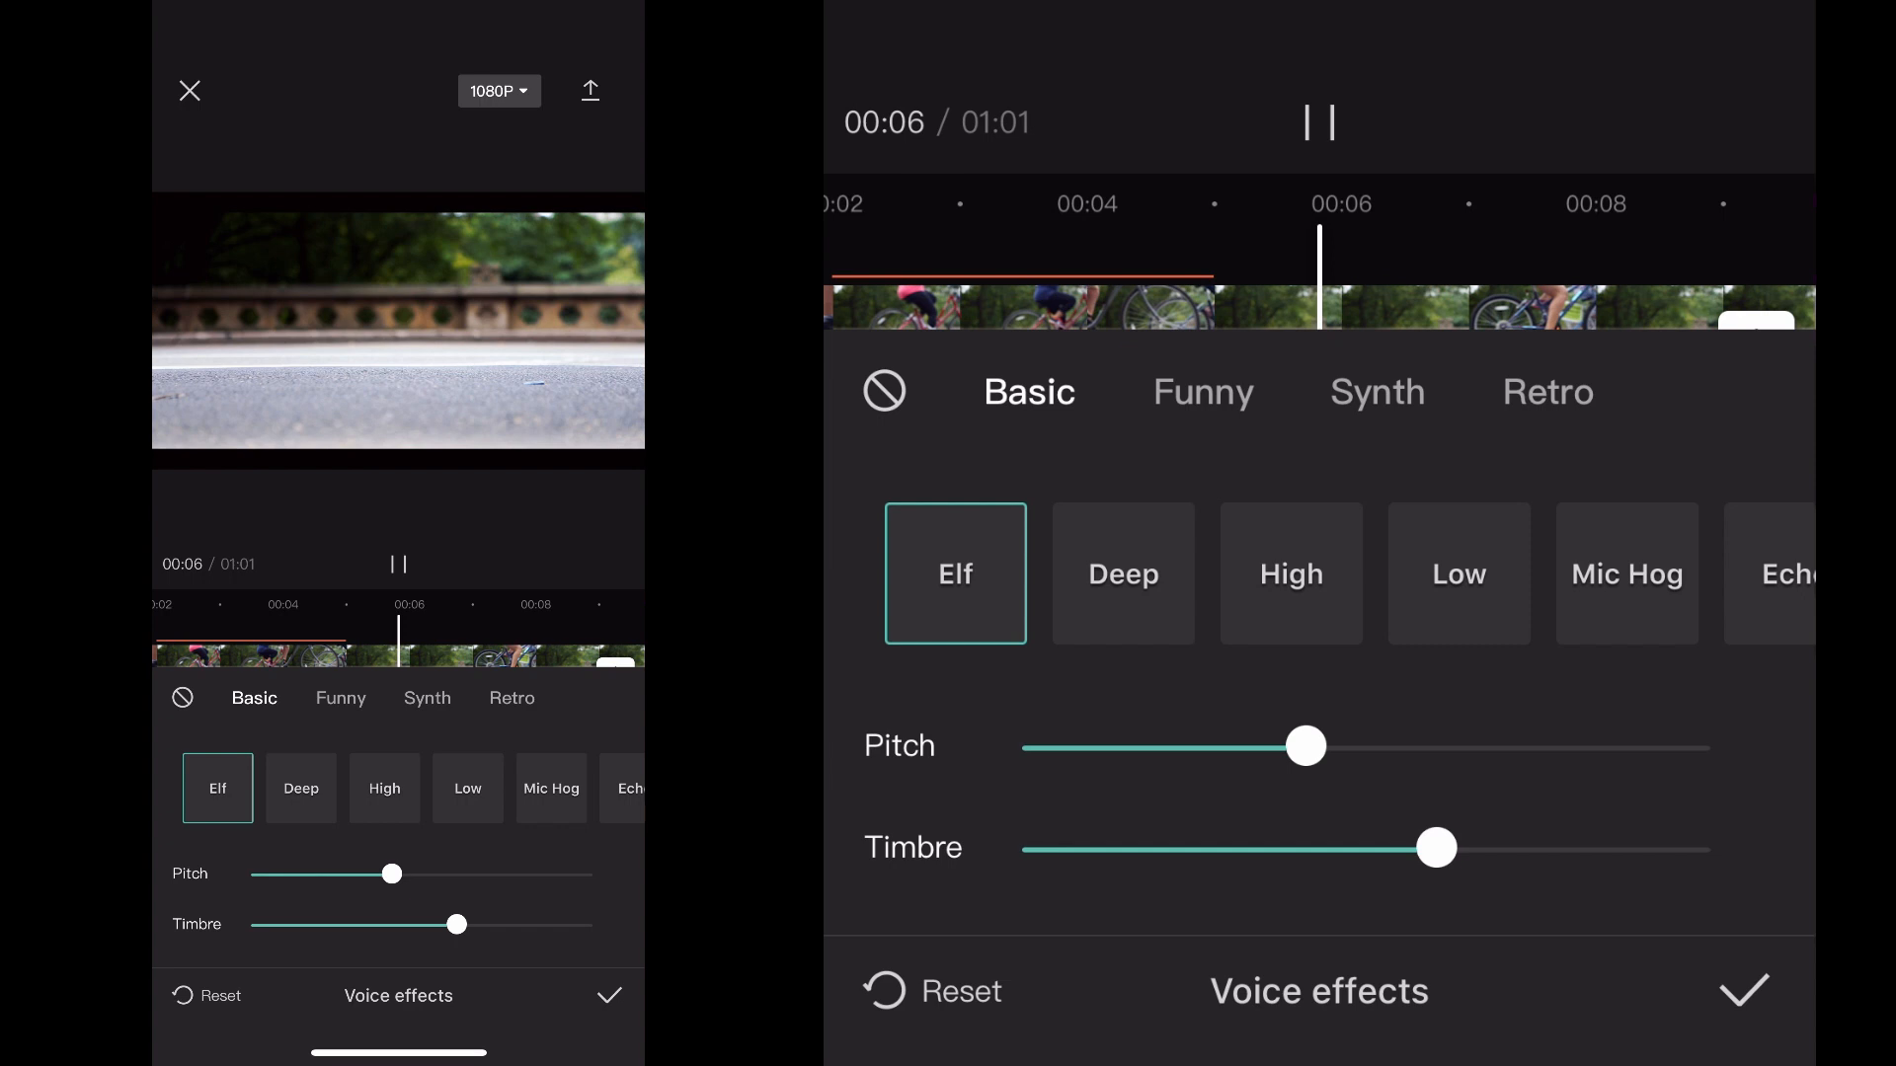
{"action": "left_click", "coordinate": [1742, 990]}
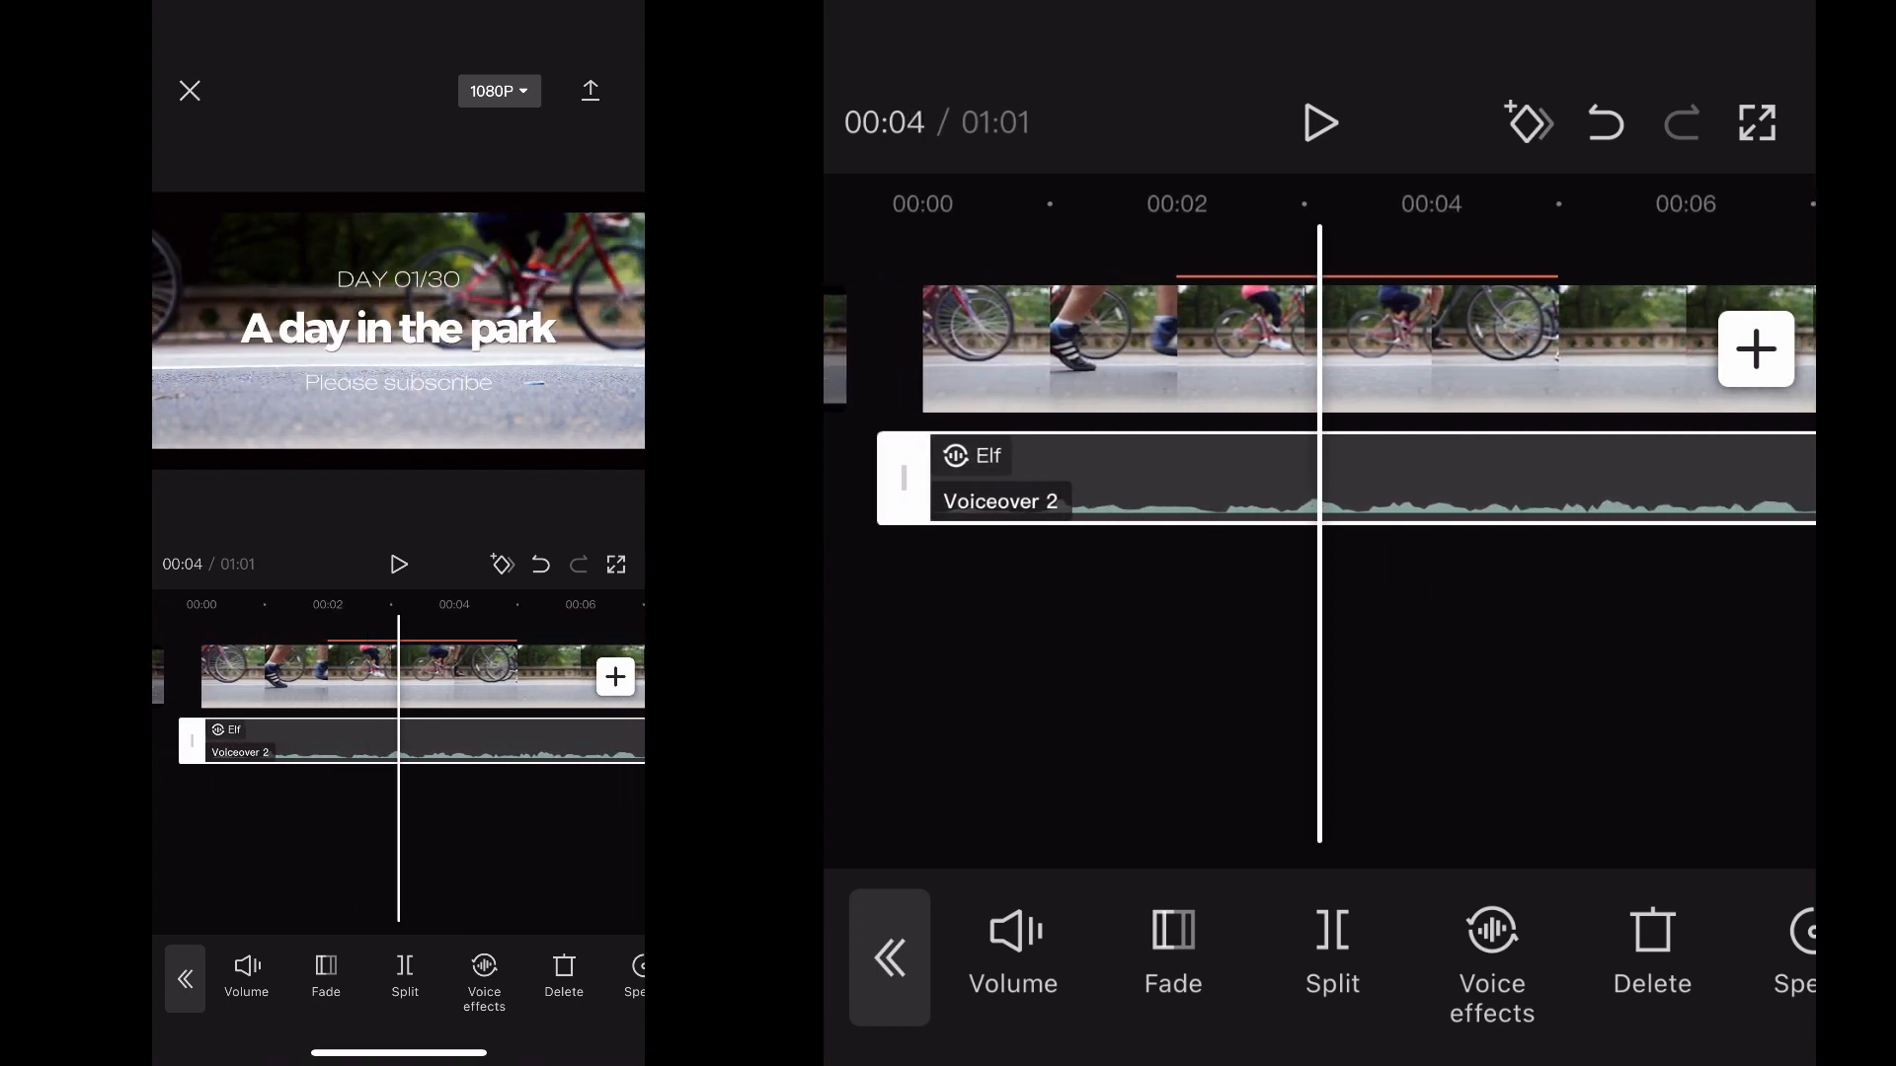
{"action": "left_click", "coordinate": [889, 956]}
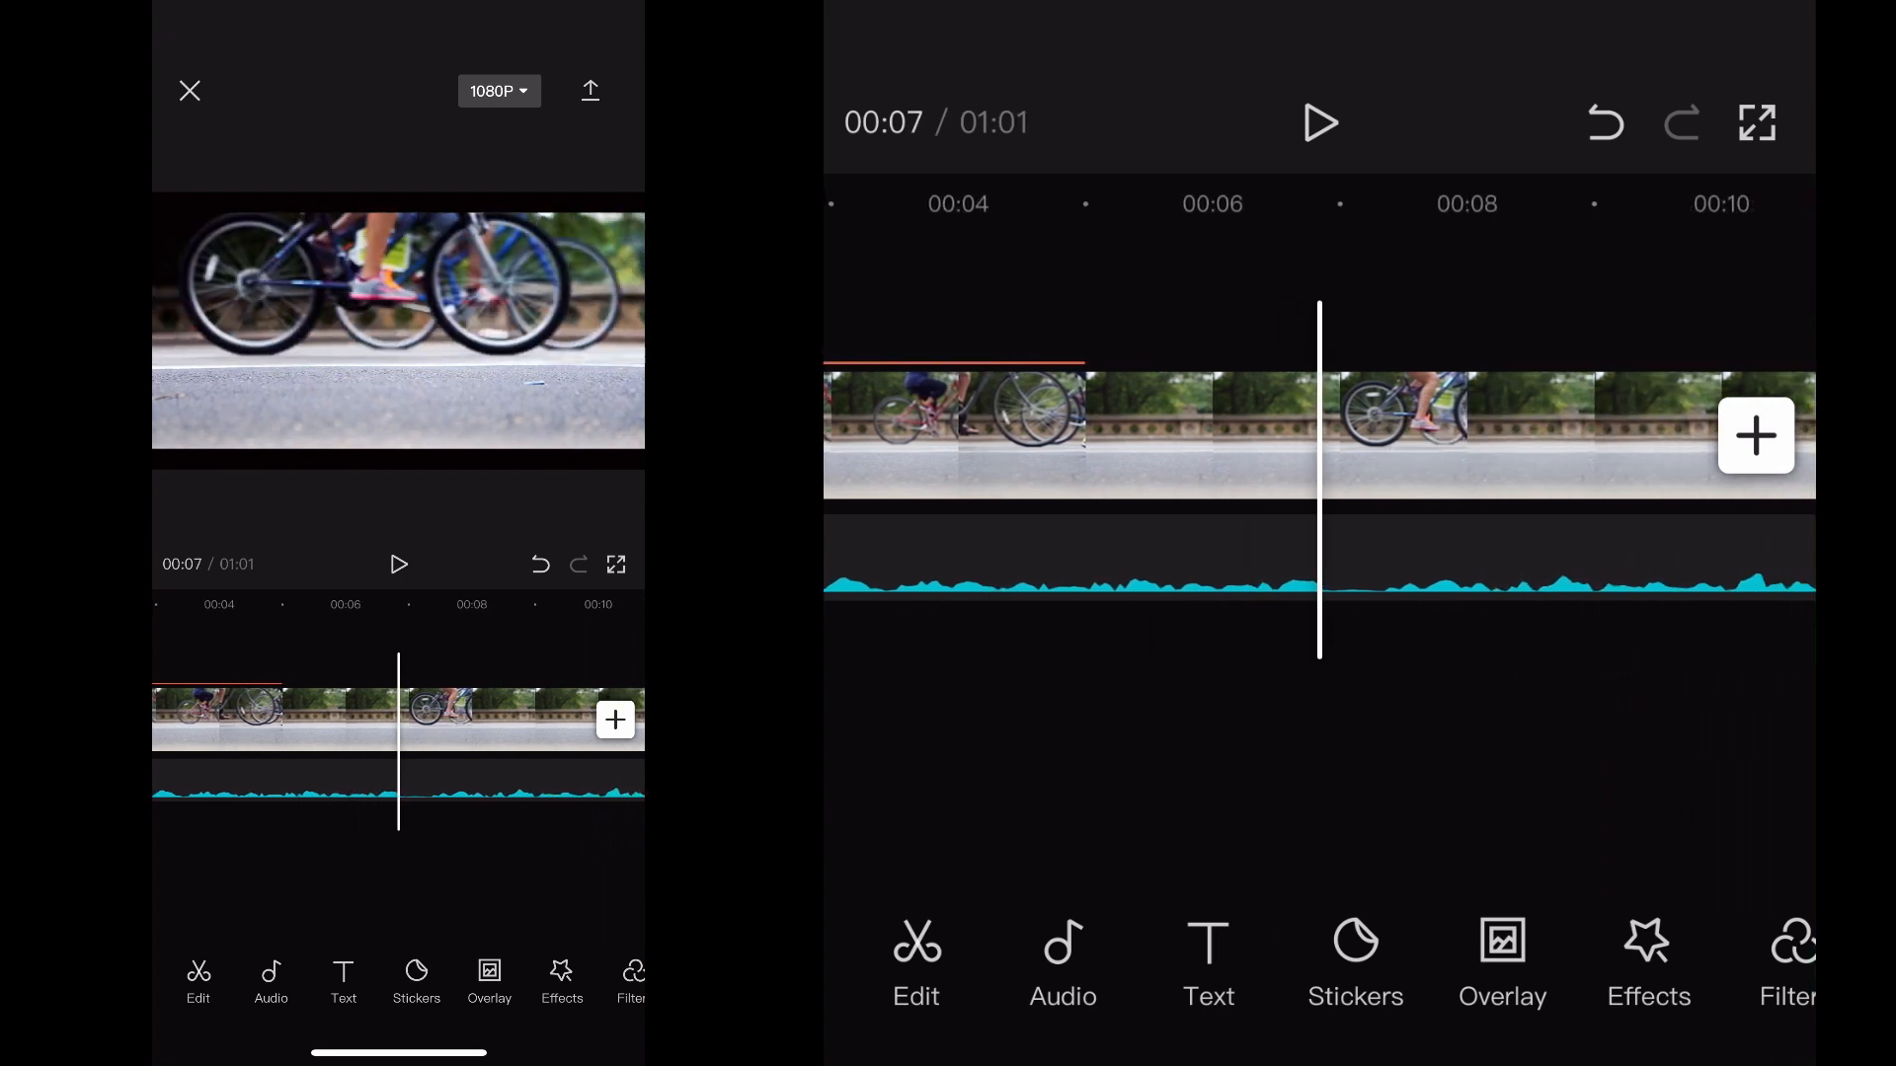
{"action": "left_click", "coordinate": [1062, 963]}
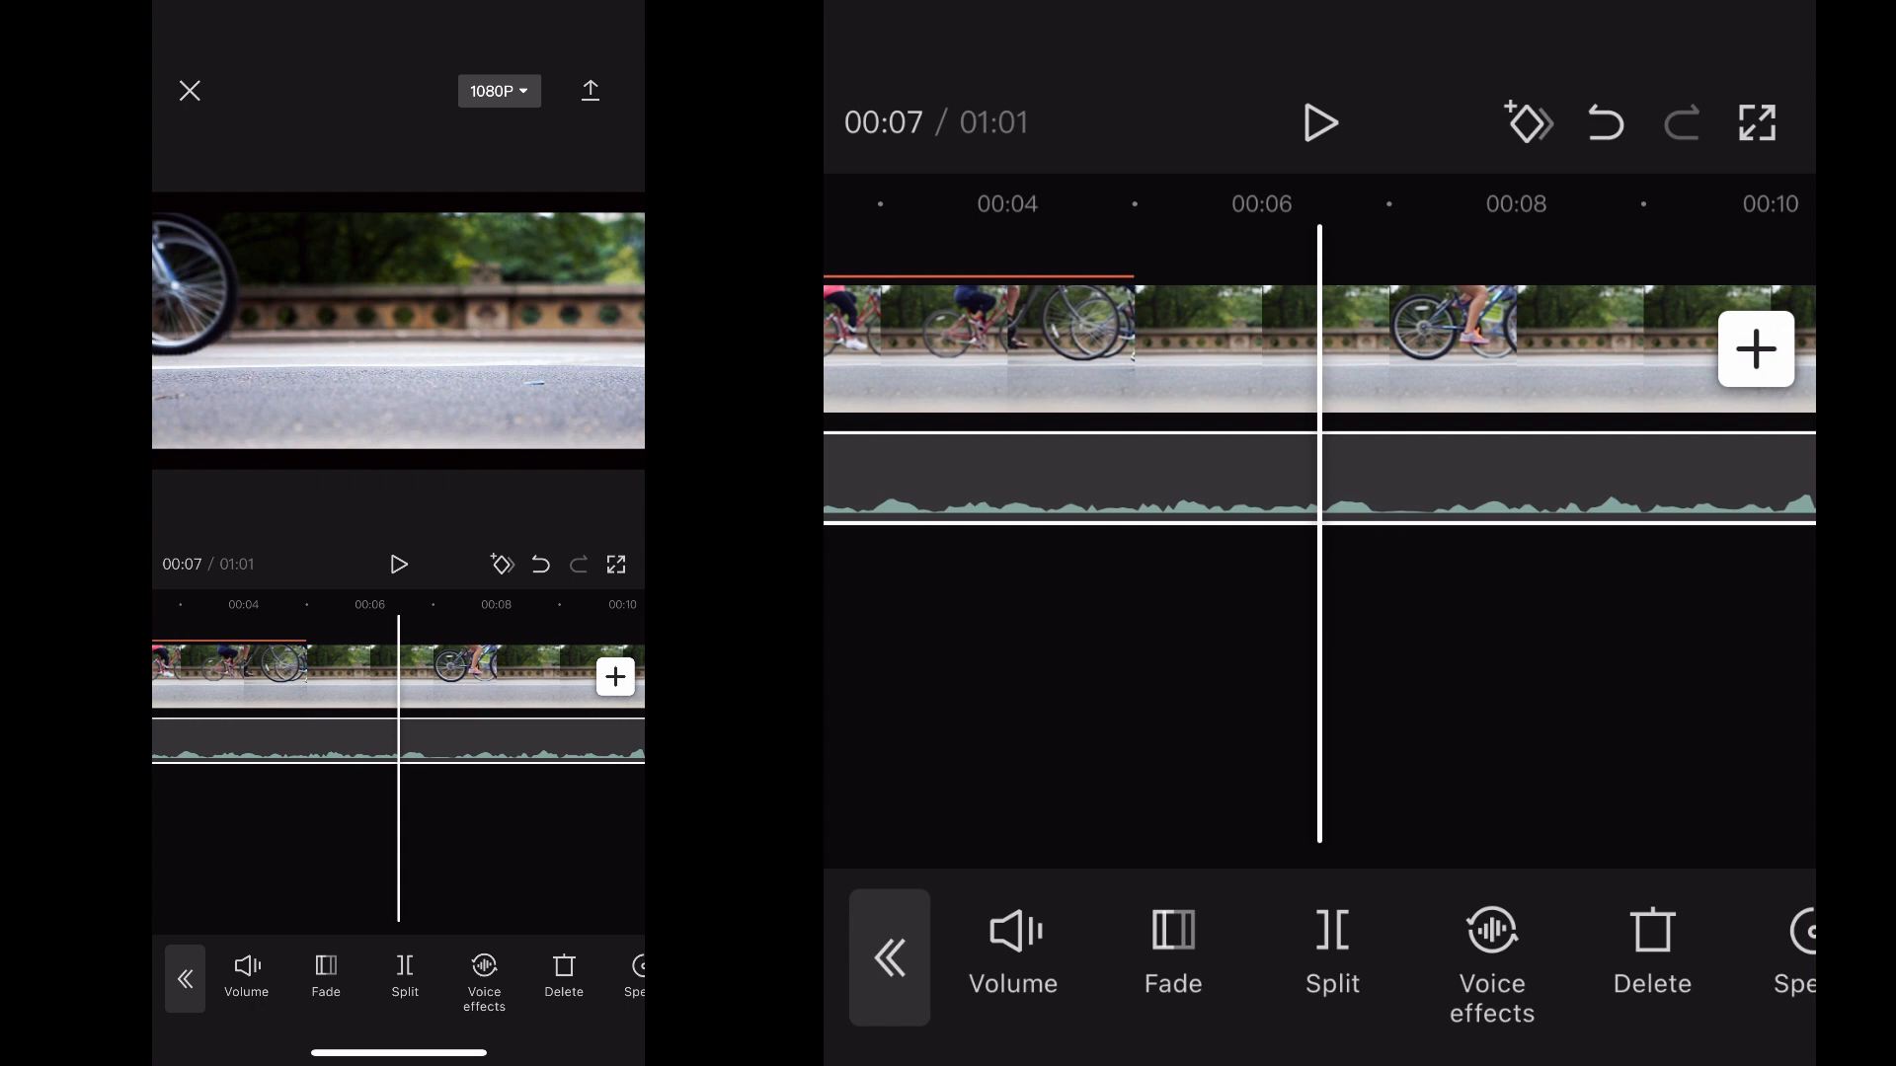
{"action": "left_click", "coordinate": [1491, 968]}
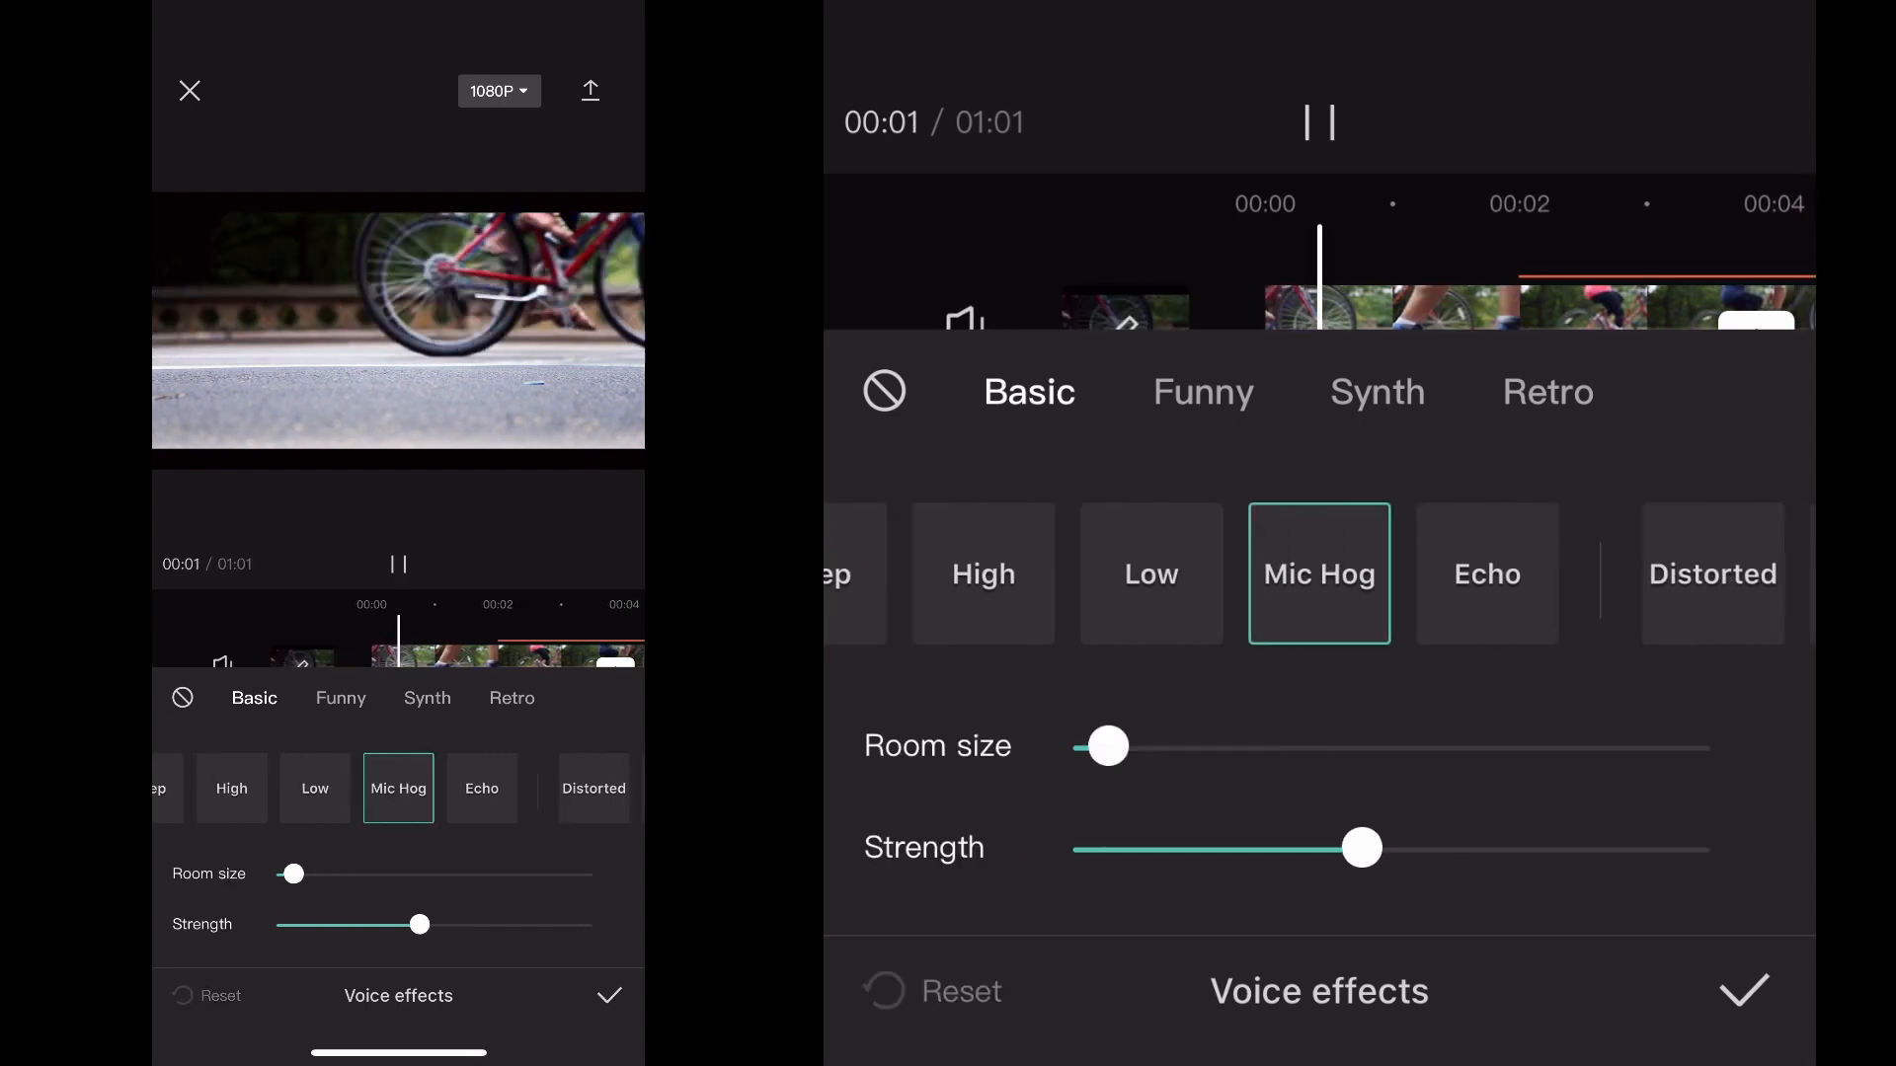
- Clear the voice effect from Voiceover 2 via the Funny category and return to the main tools
{"action": "left_click", "coordinate": [1203, 391]}
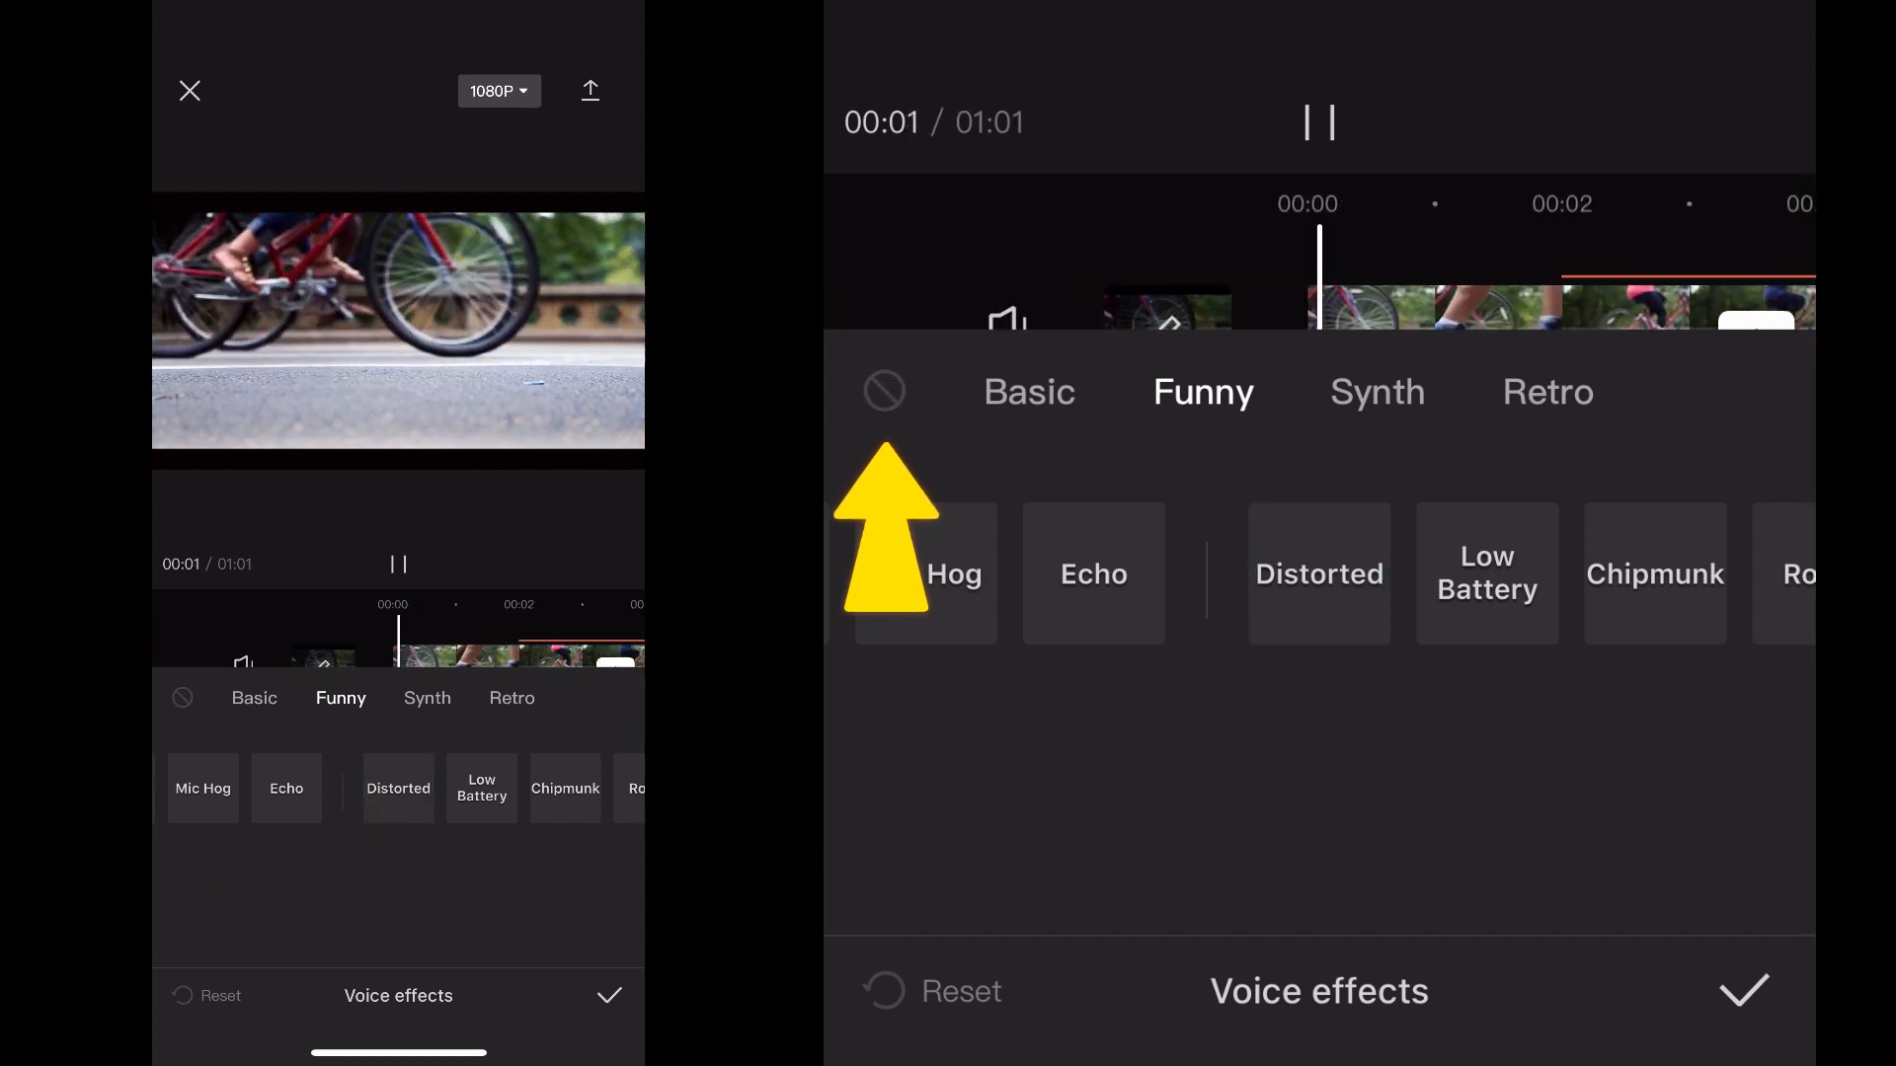
{"action": "left_click", "coordinate": [1742, 989]}
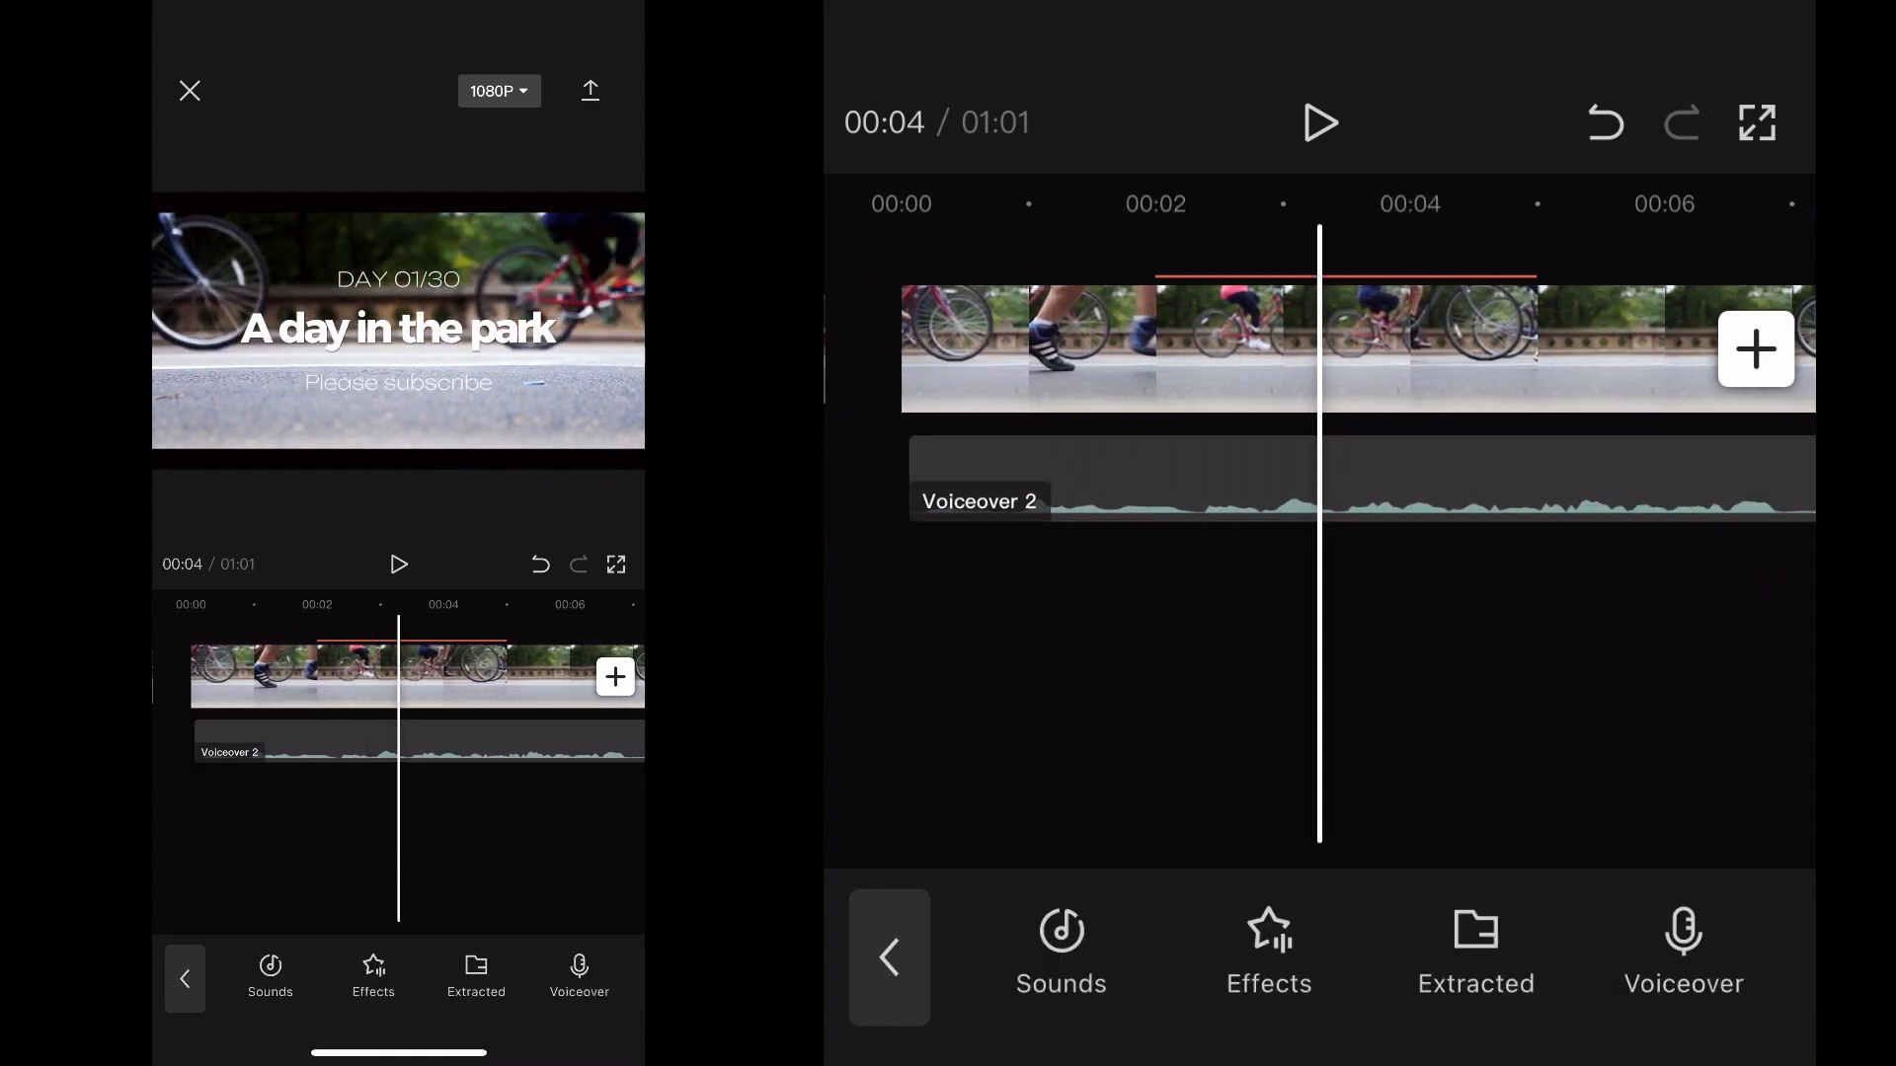
{"action": "left_click", "coordinate": [889, 956]}
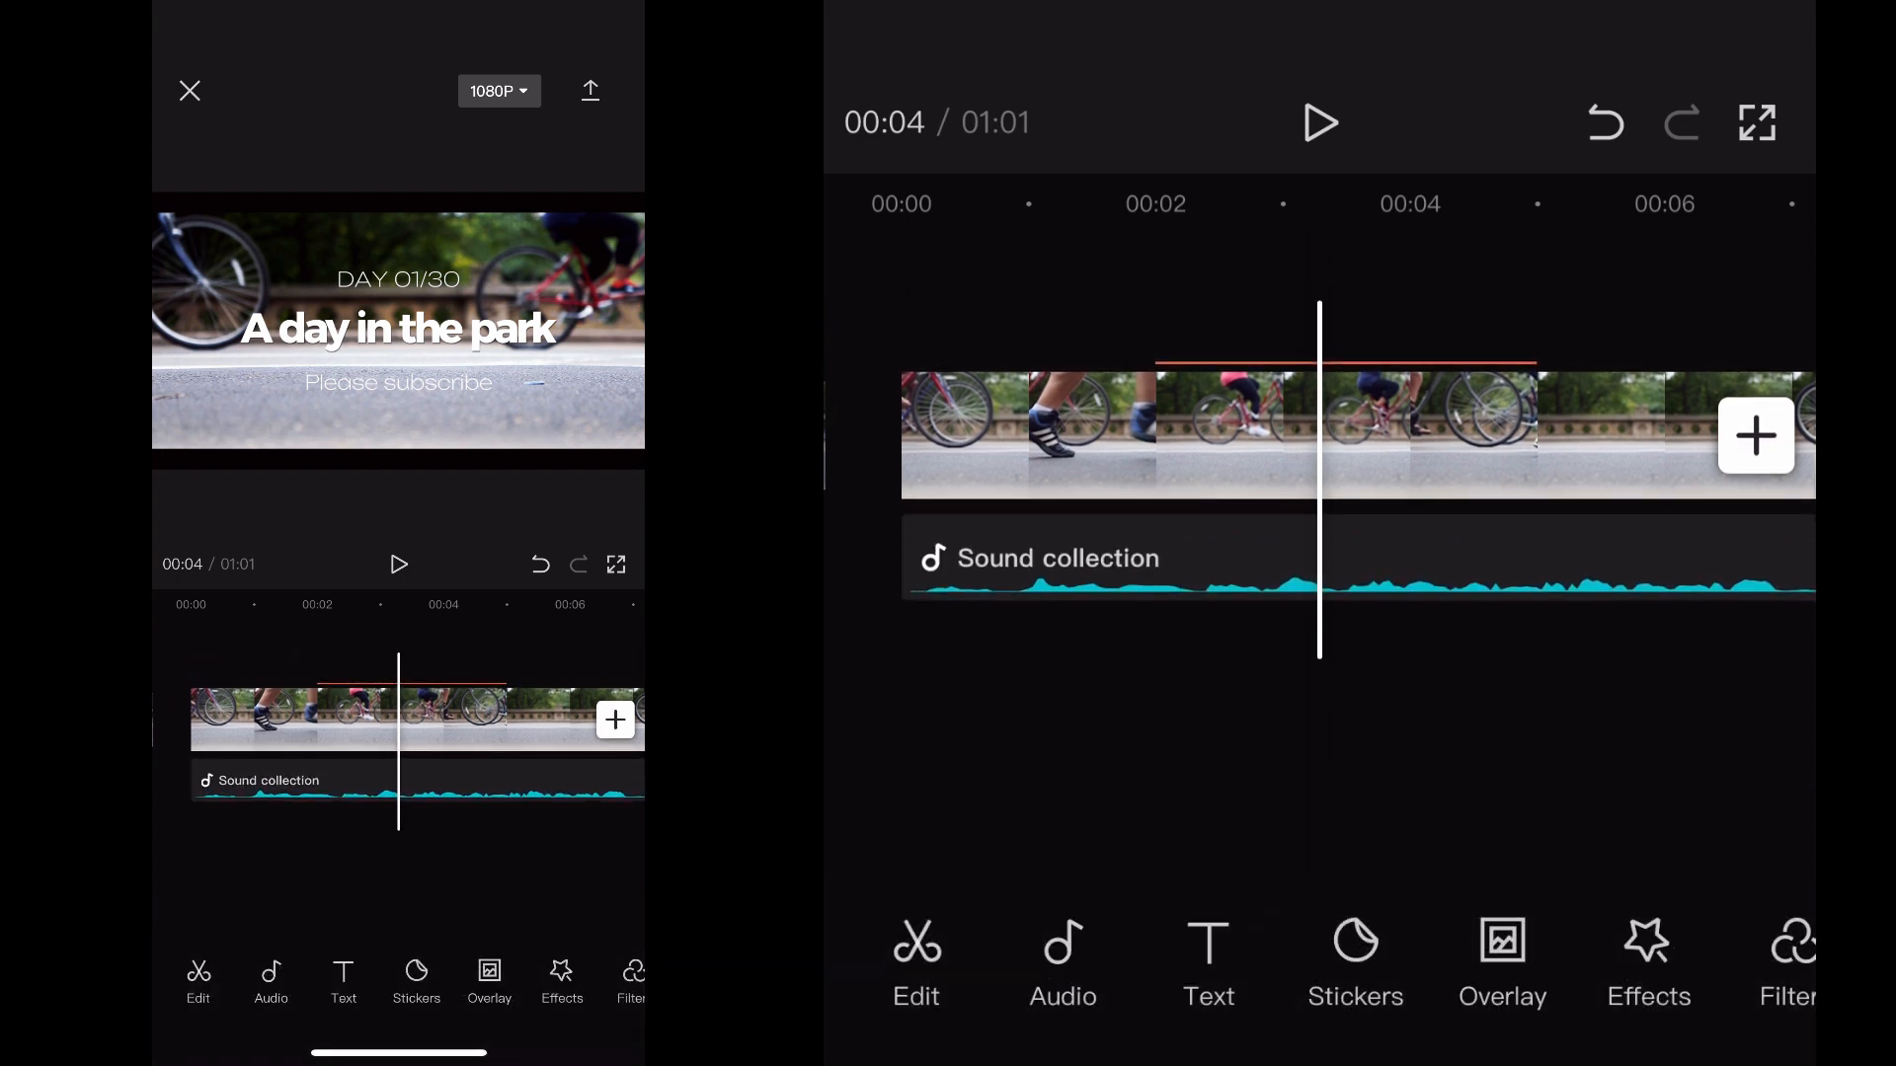